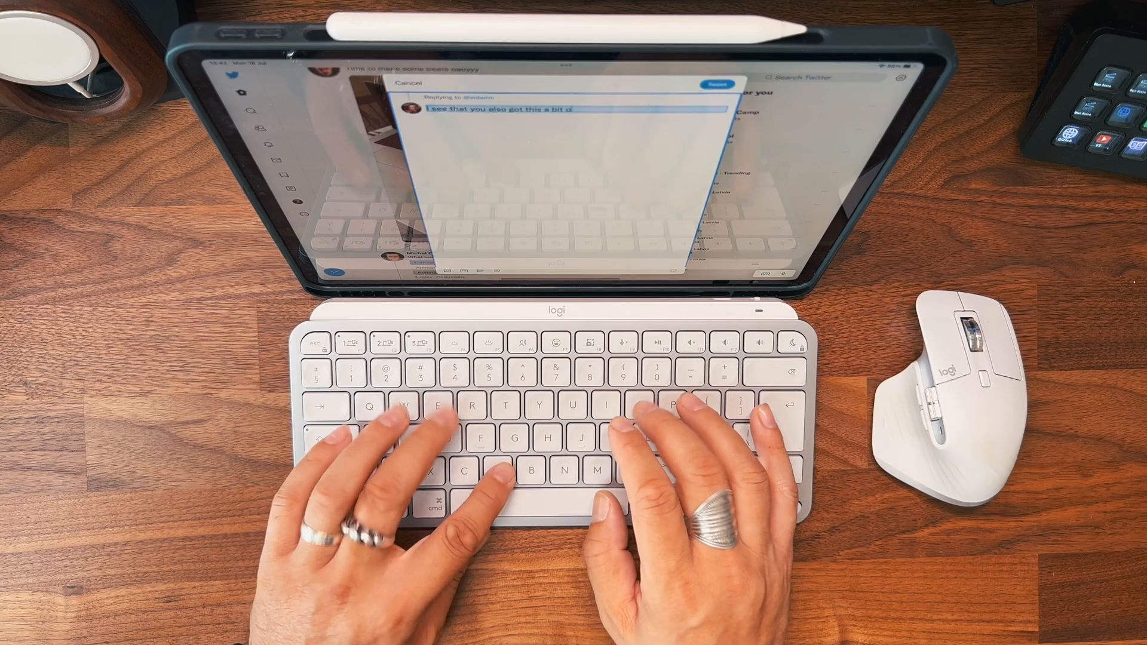
type("overpiced")
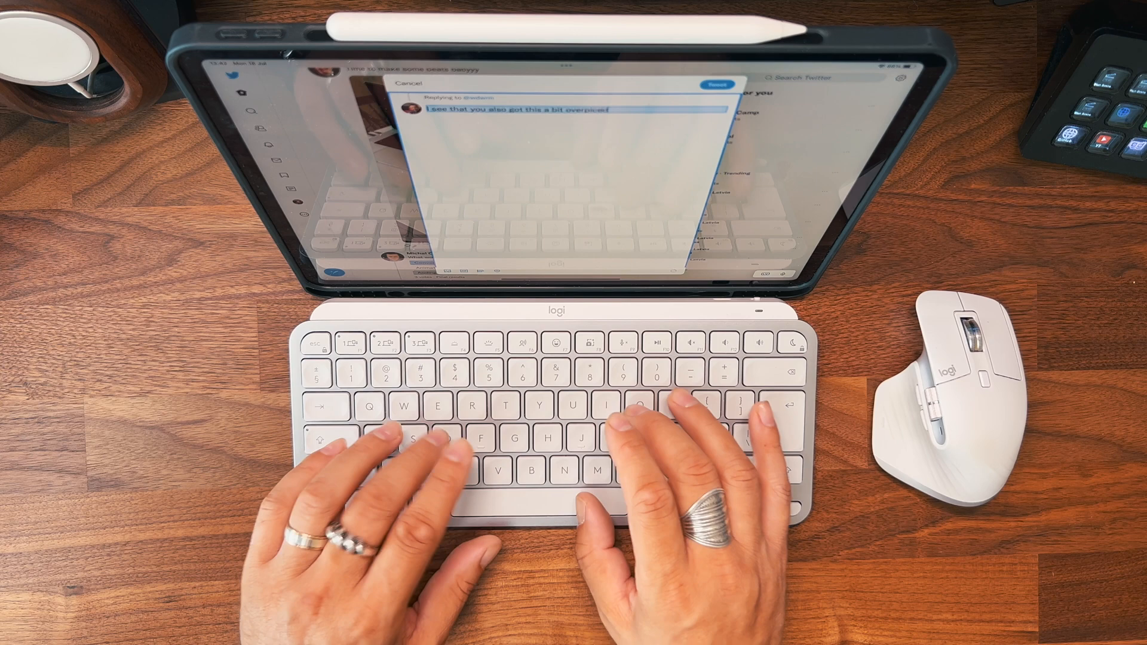